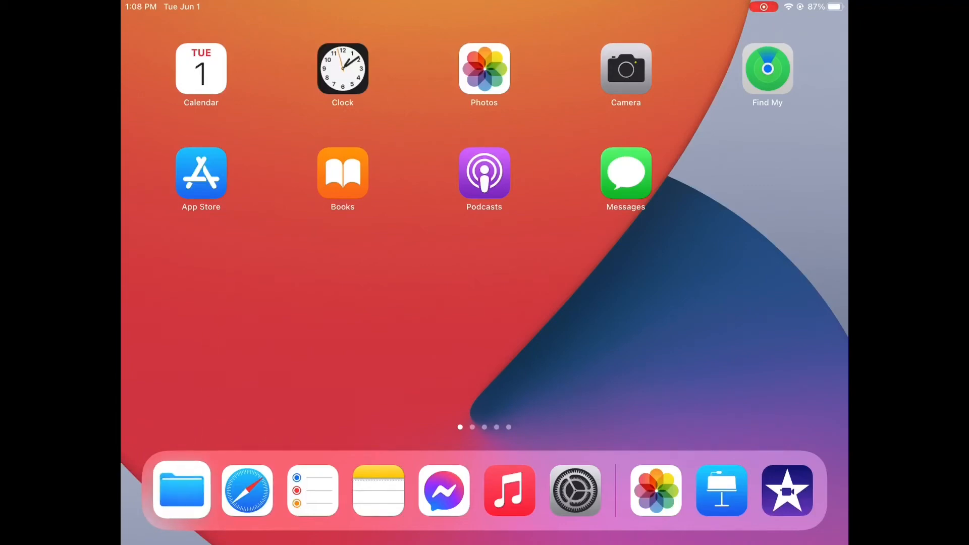
# Reopen the Files browser at On My iPad with the DELL TOOLS drive listed
pyautogui.click(183, 490)
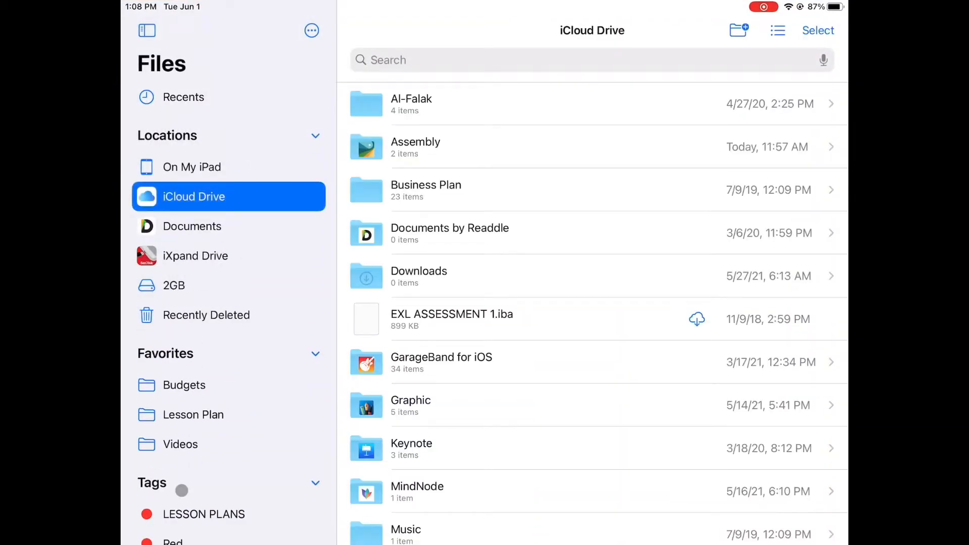
pyautogui.click(173, 285)
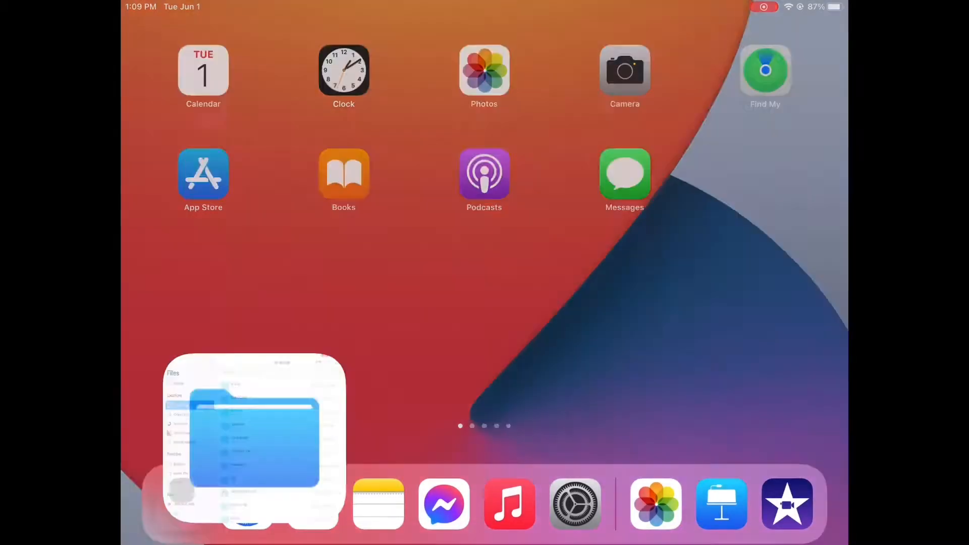
pyautogui.click(253, 444)
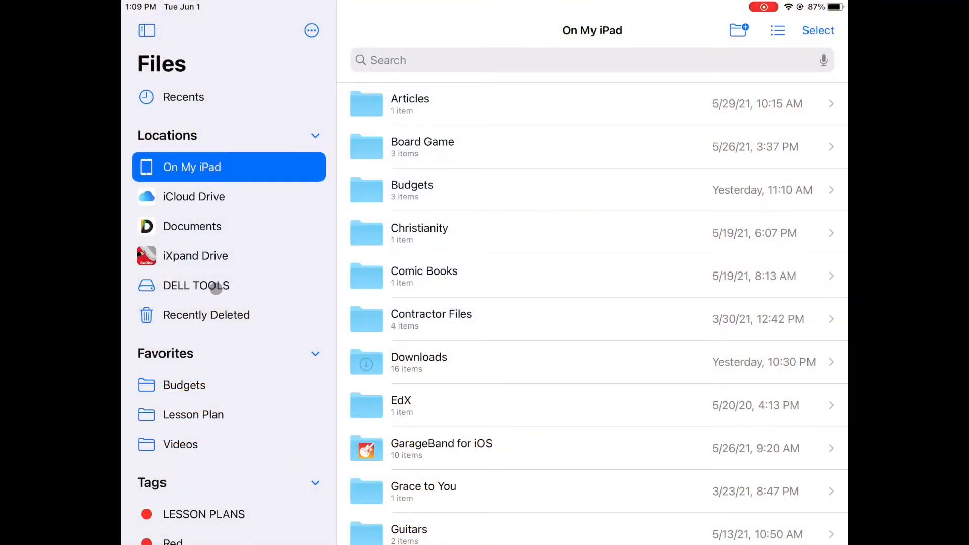
# View the DELL TOOLS drive's six items, return to On My iPad, then select the 32GB drive
pyautogui.click(196, 285)
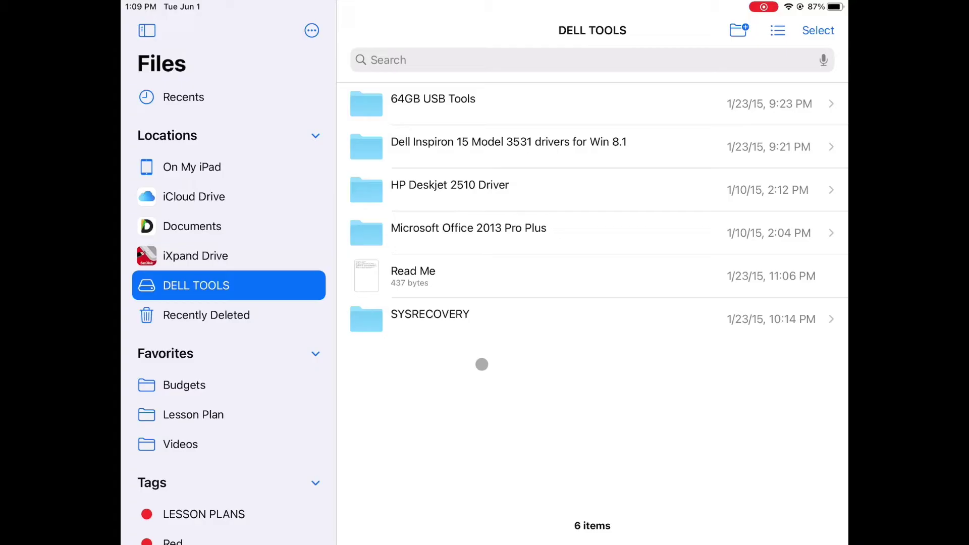
pyautogui.click(192, 167)
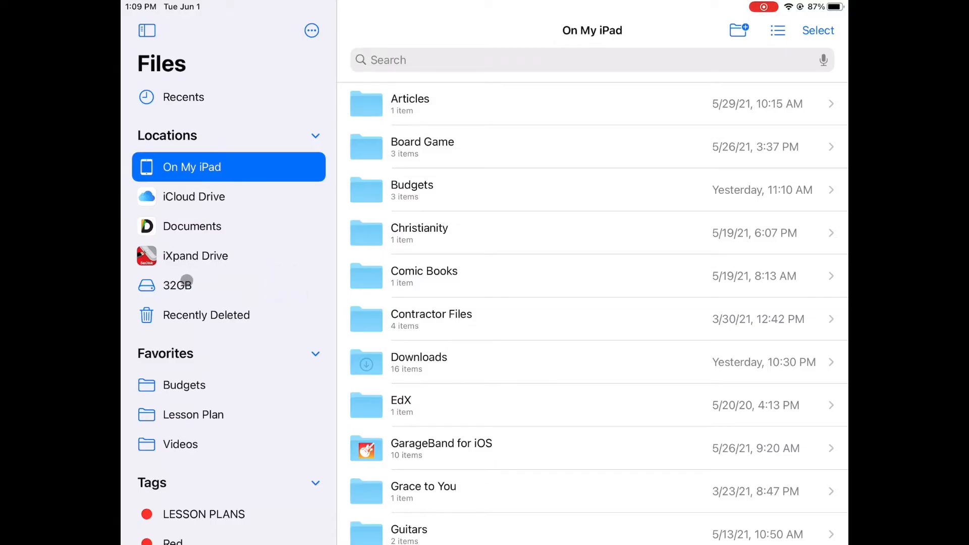
pyautogui.click(177, 285)
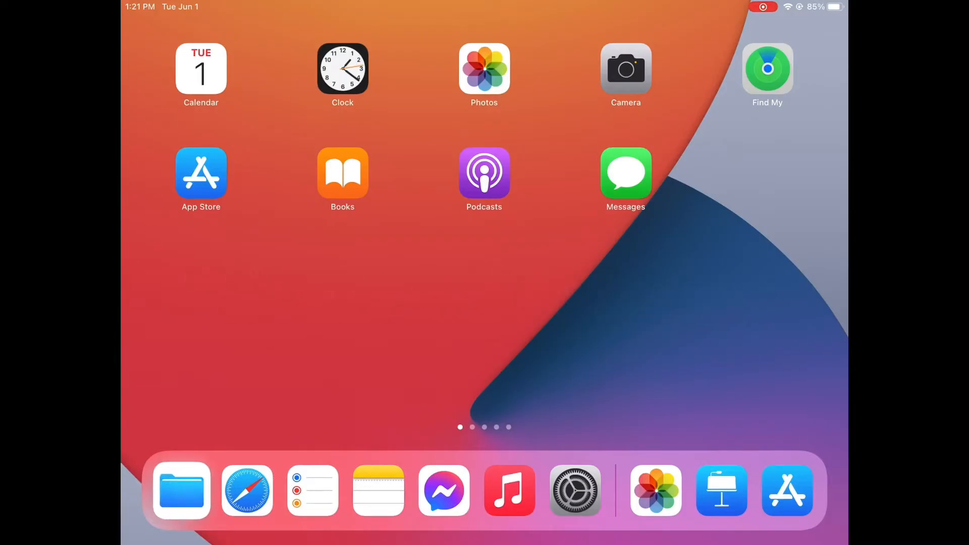
# List the 32GB drive's 22 items and open its For File Transfer folder of three videos
pyautogui.click(182, 491)
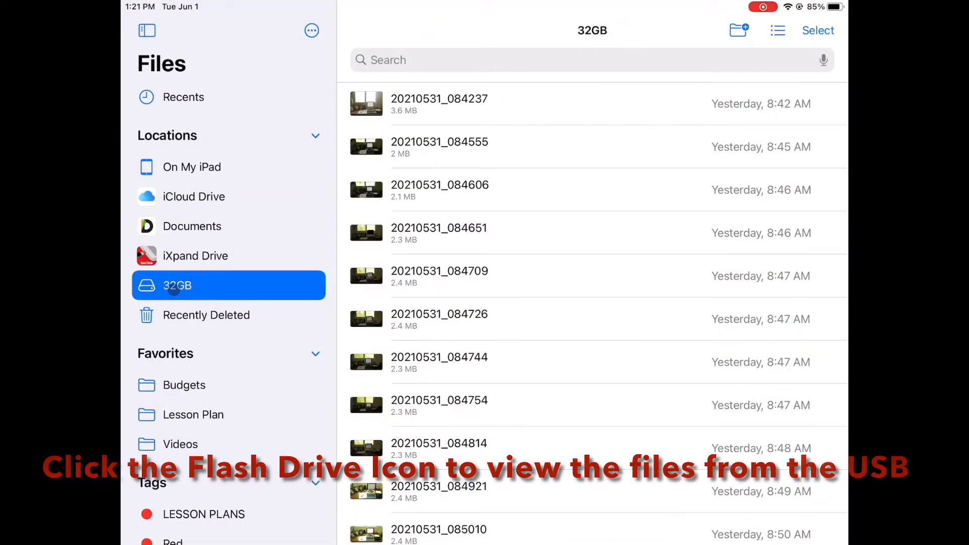
pyautogui.scroll(-3)
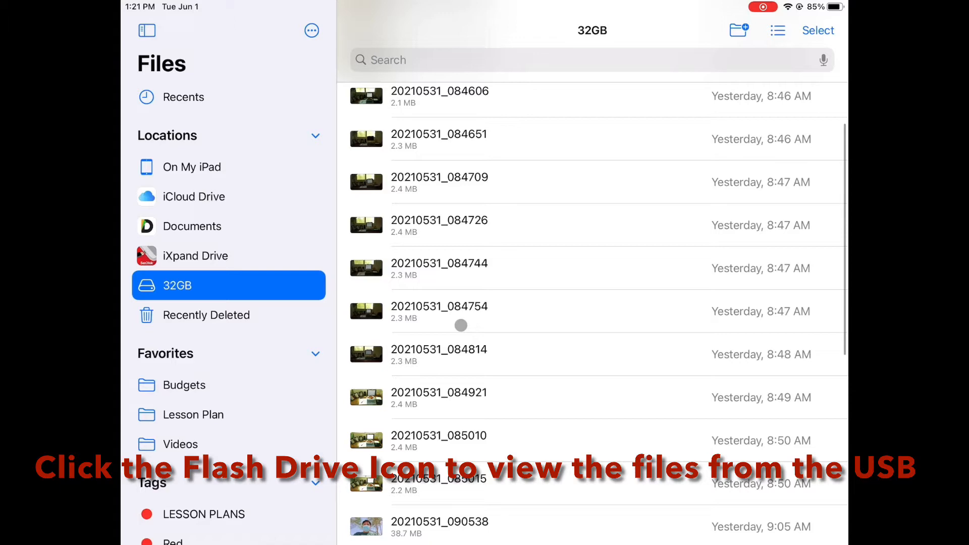
pyautogui.scroll(-3)
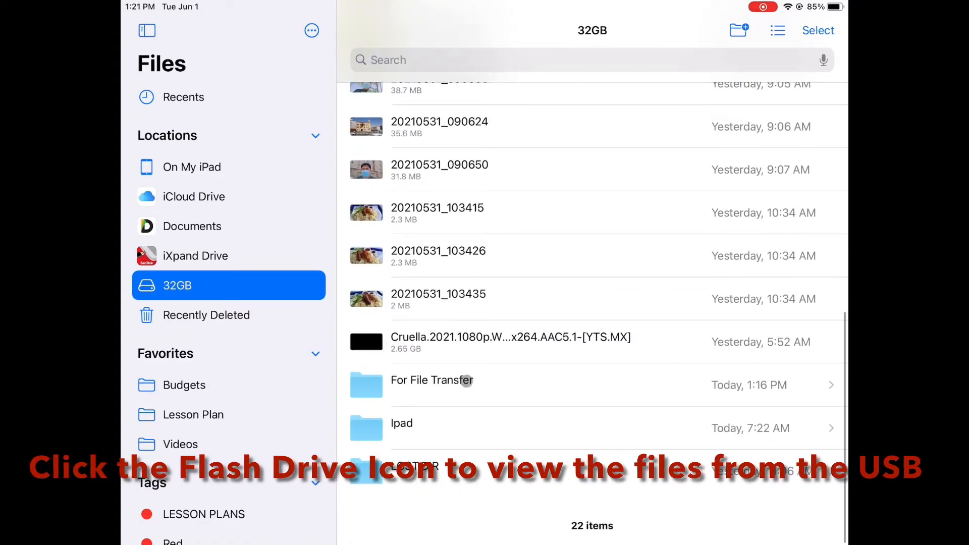
pyautogui.click(432, 381)
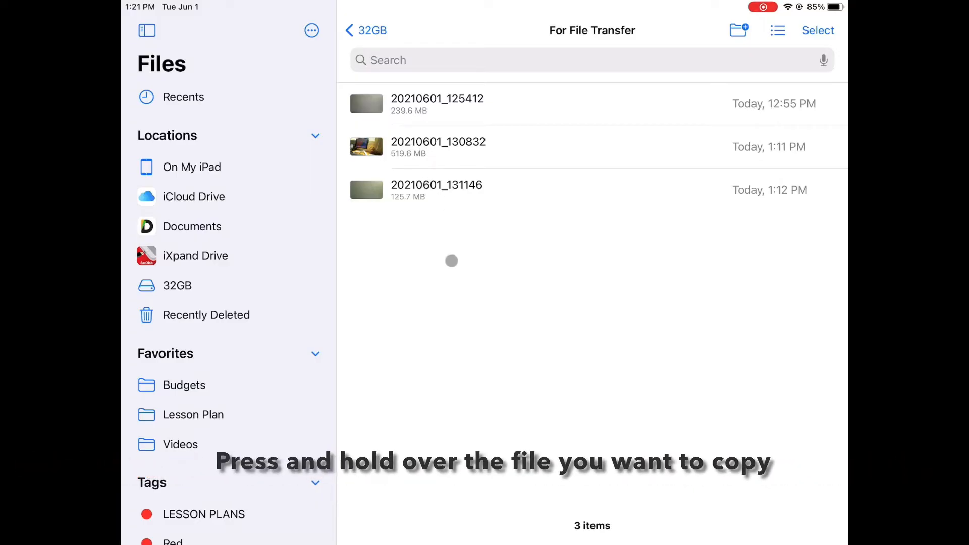
pyautogui.moveTo(440, 193)
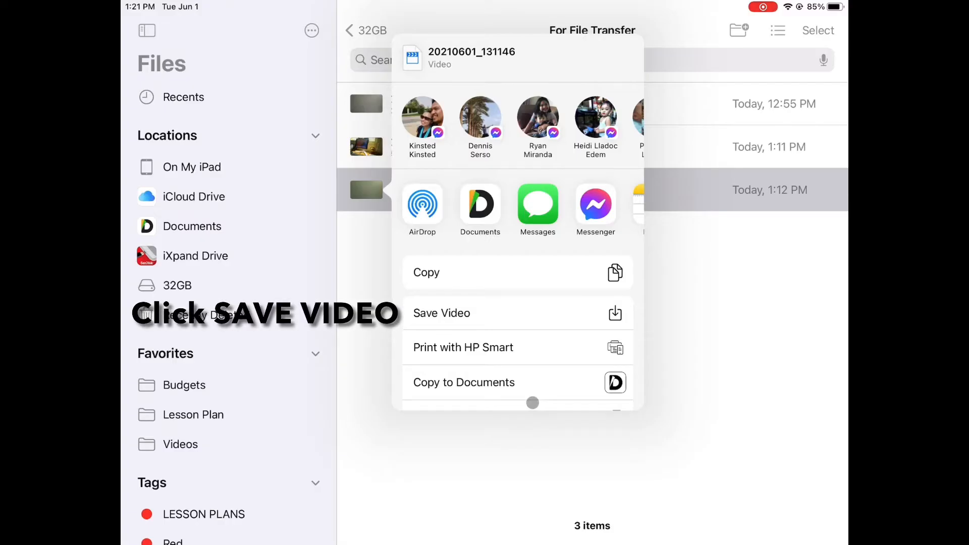
# Save the 20210601_131146 video to the photo library via Share > Save Video
pyautogui.click(441, 313)
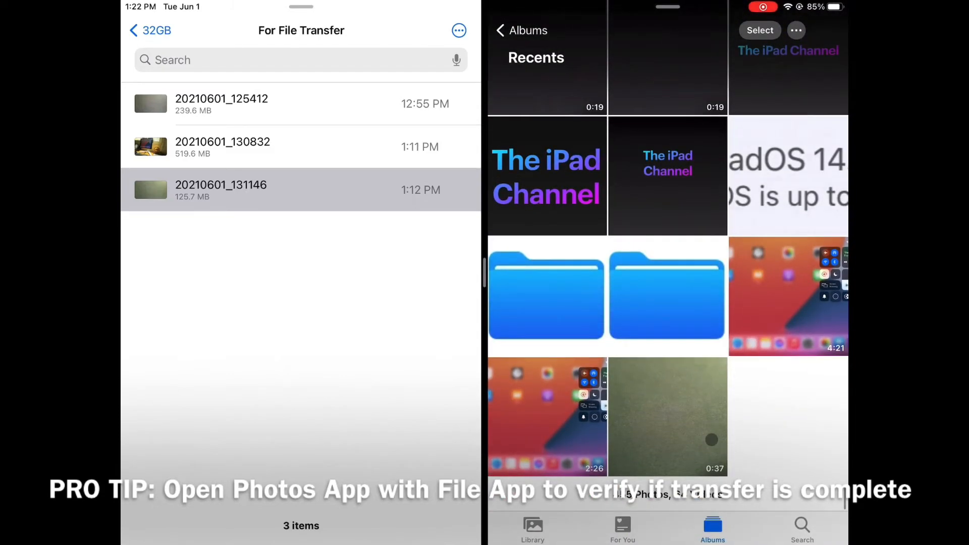
# Save the 20210601_125412 video to Photos, then bring up sharing options for 20210601_130832
pyautogui.click(668, 416)
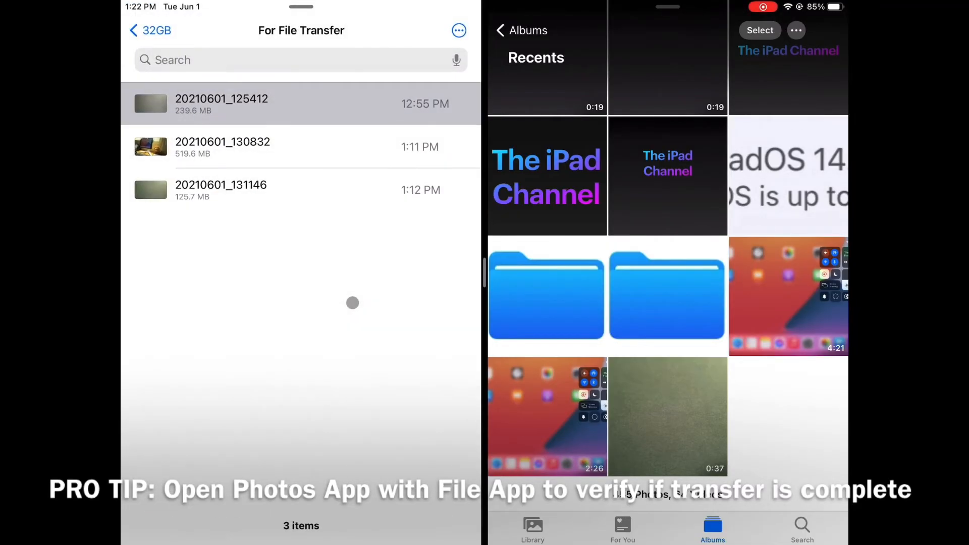
pyautogui.moveTo(794, 428)
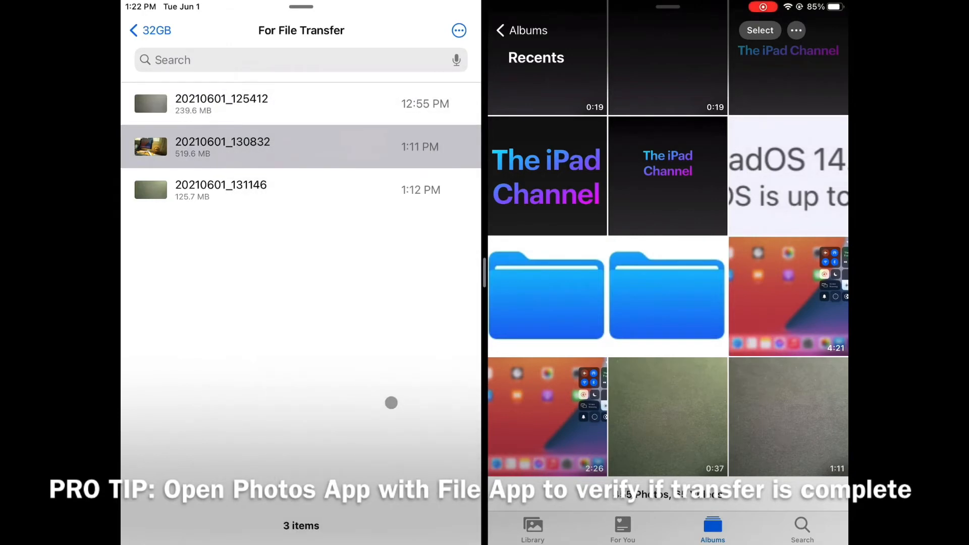
pyautogui.click(222, 147)
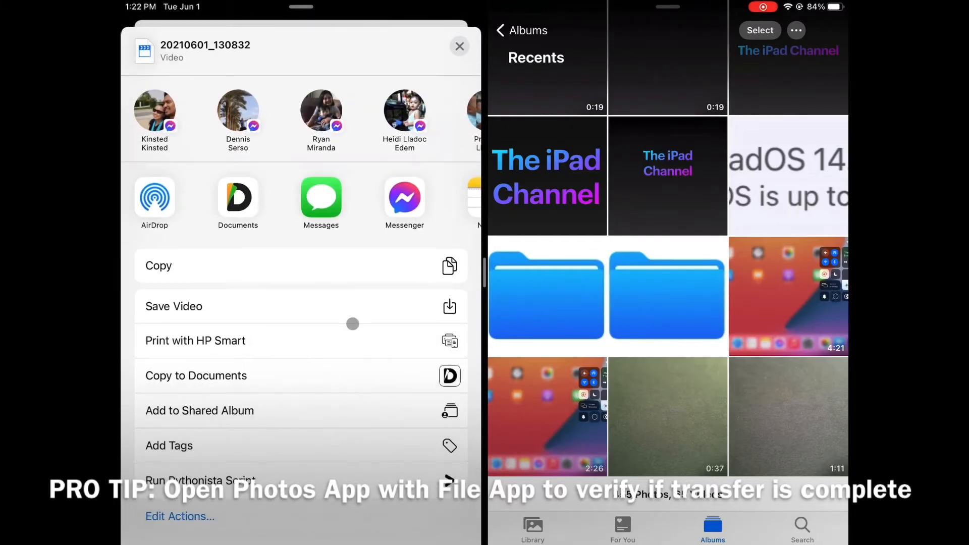